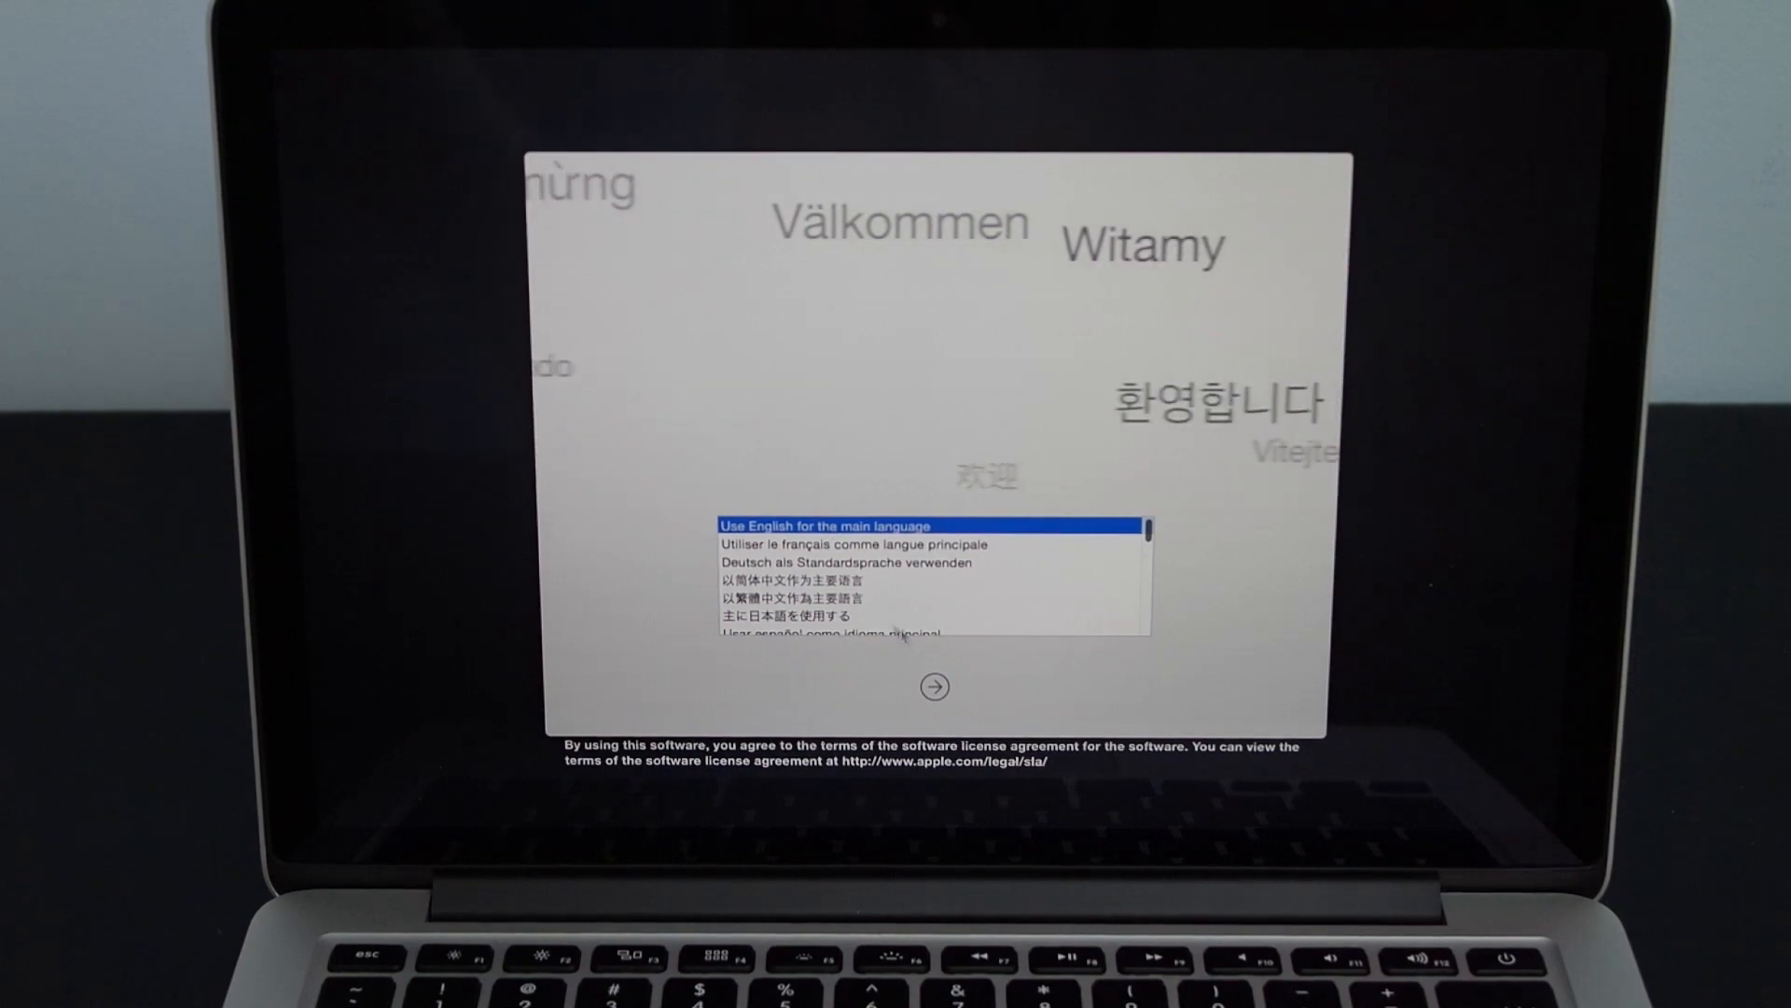
Accept English, United States, U.S. keyboard, continue past Wi-Fi and choose Don't transfer data
click(932, 686)
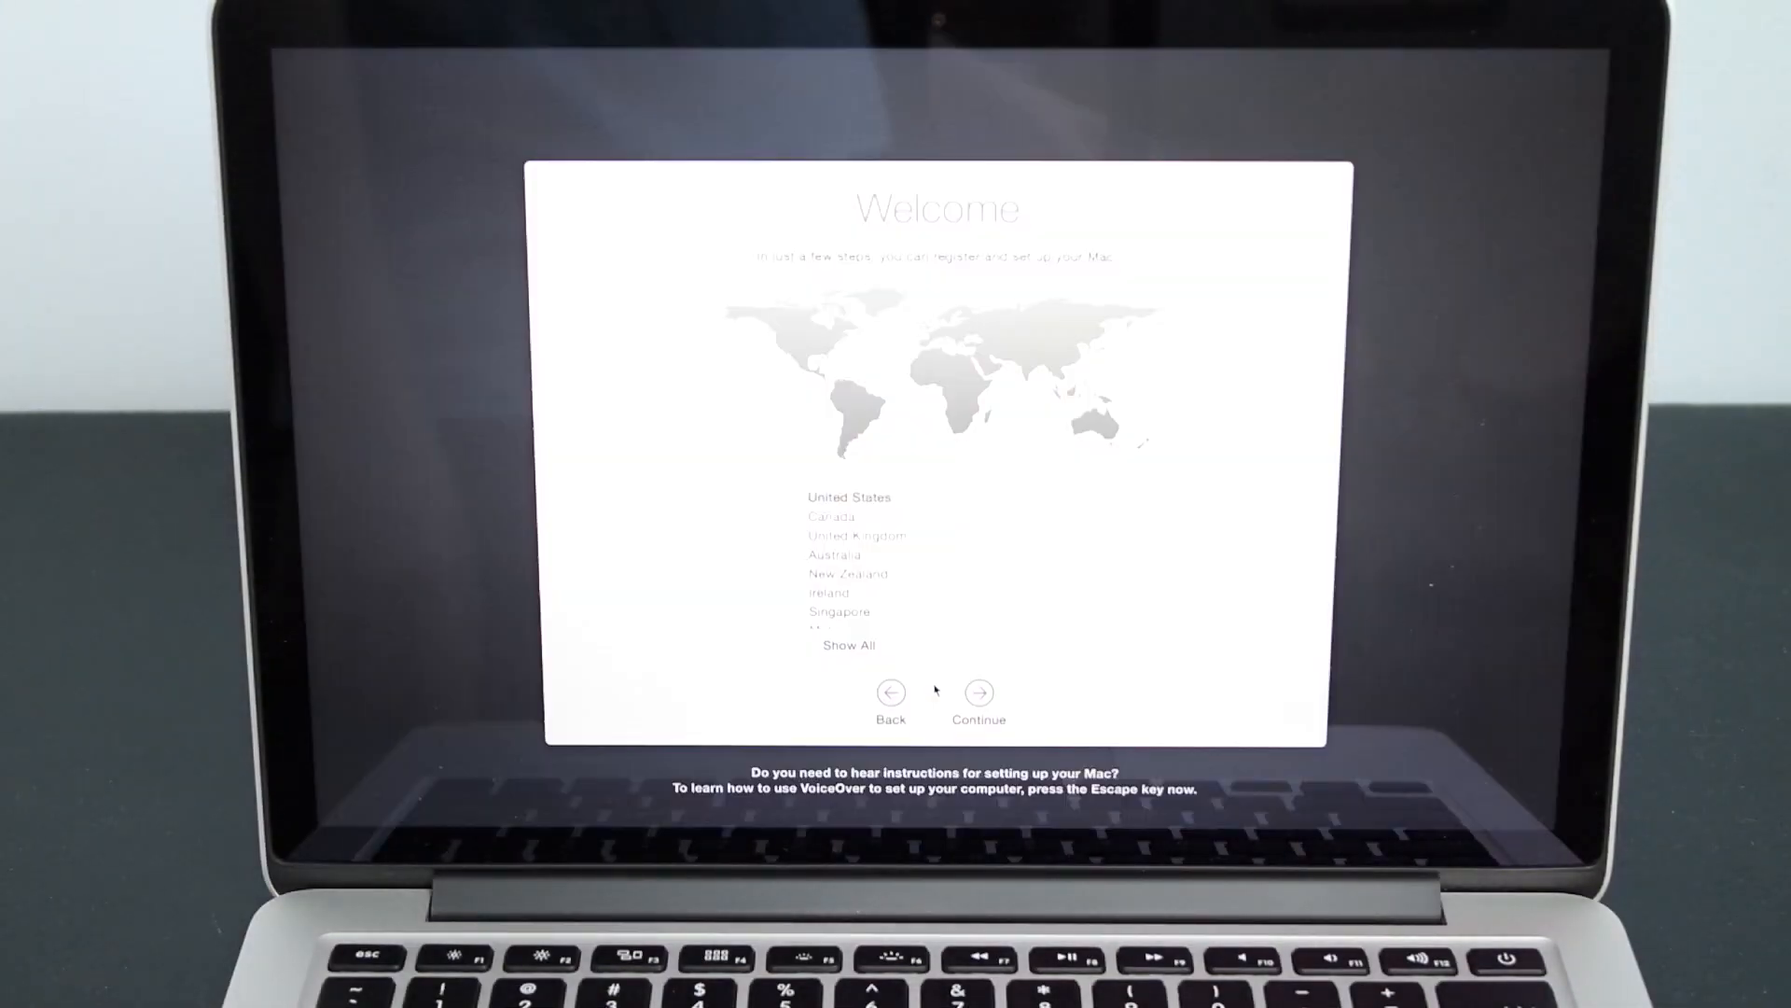
click(979, 692)
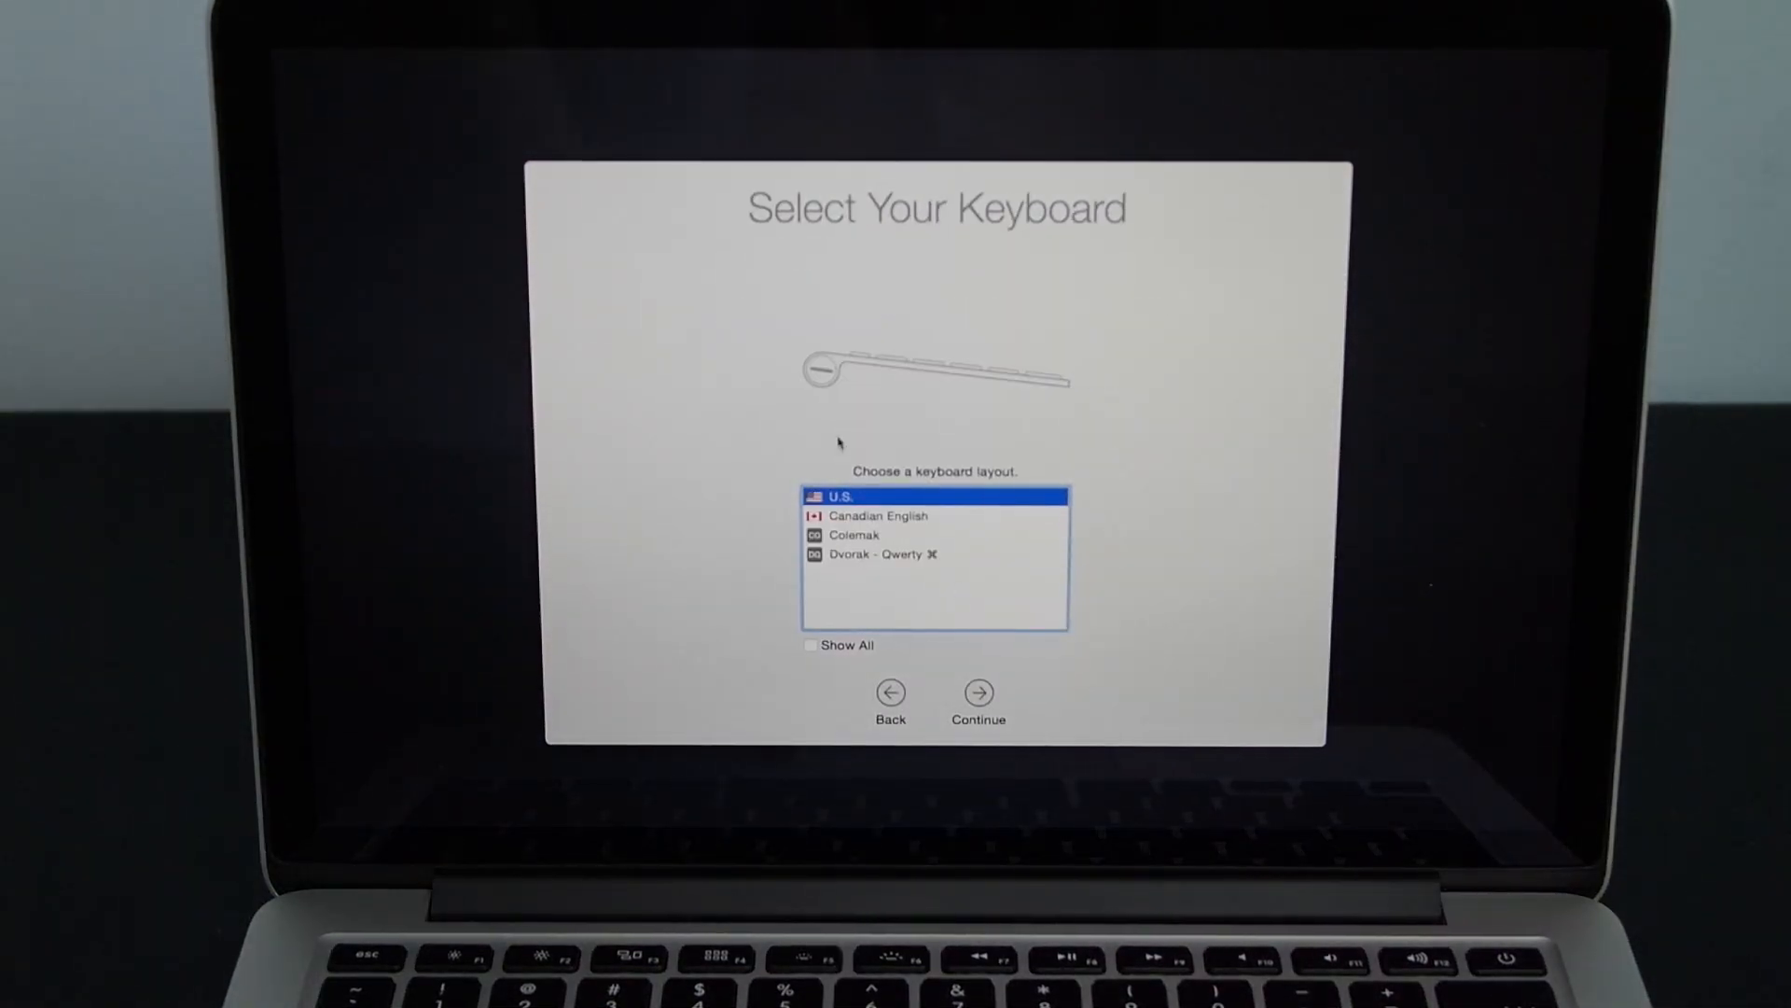
click(977, 694)
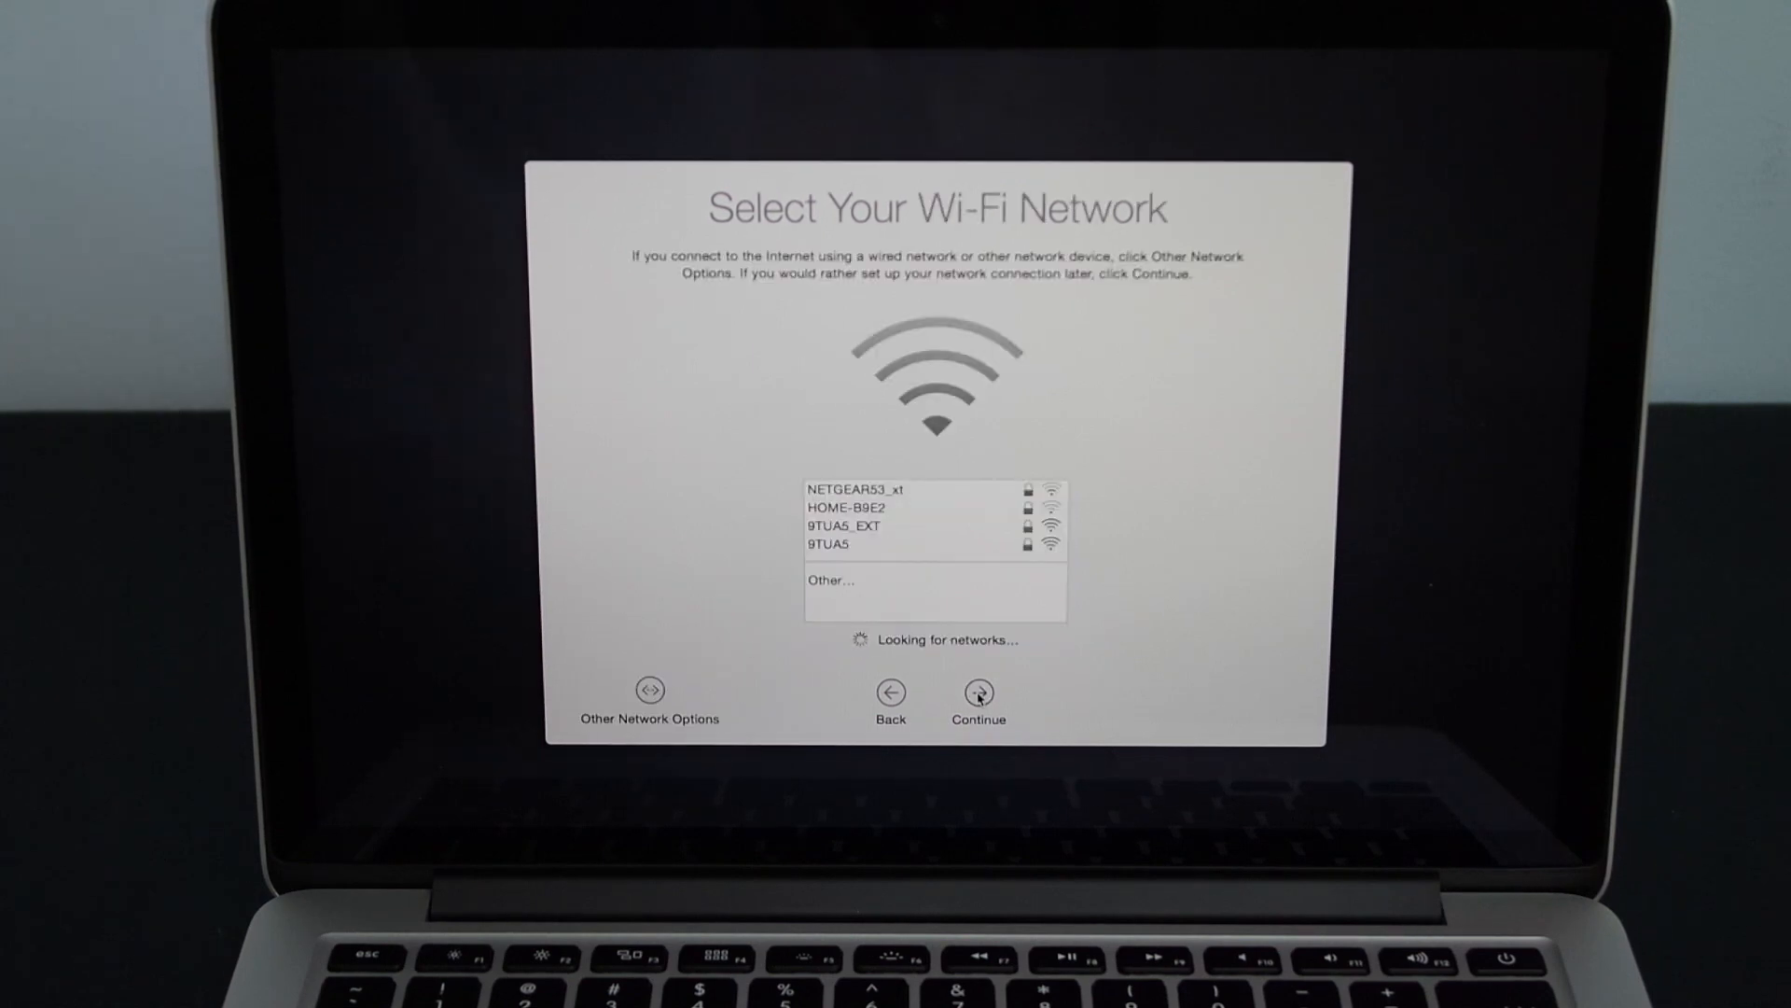
click(937, 543)
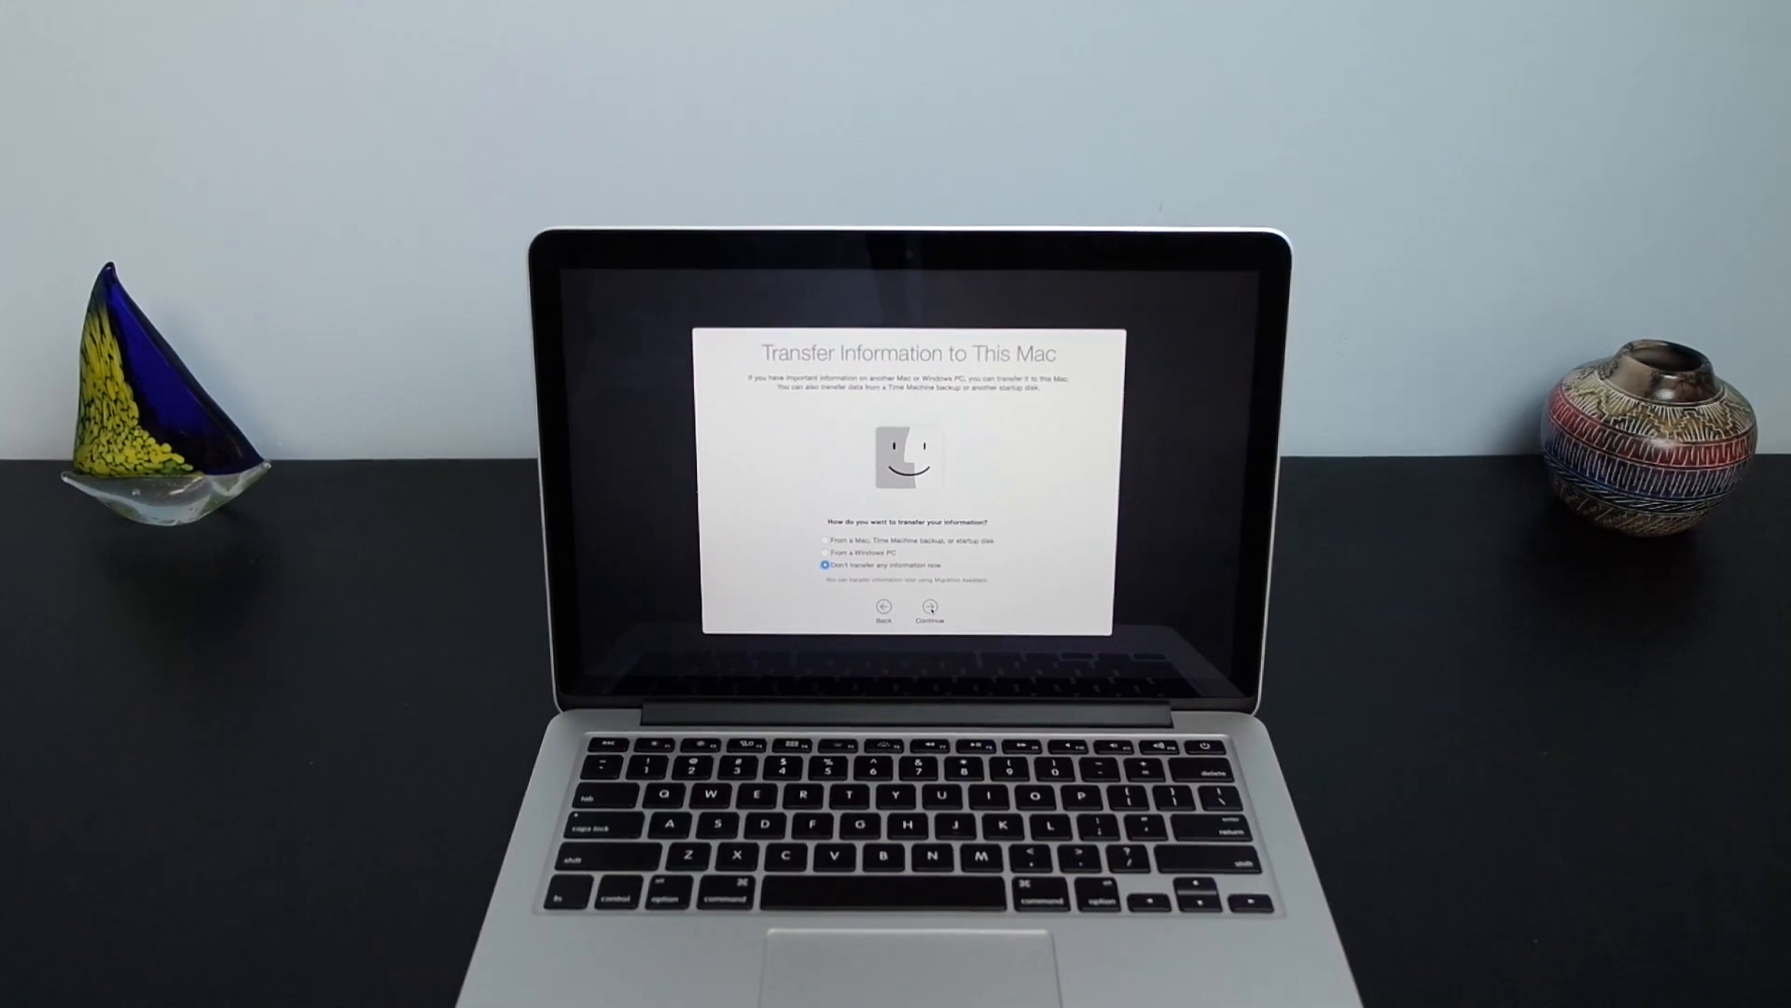
click(927, 611)
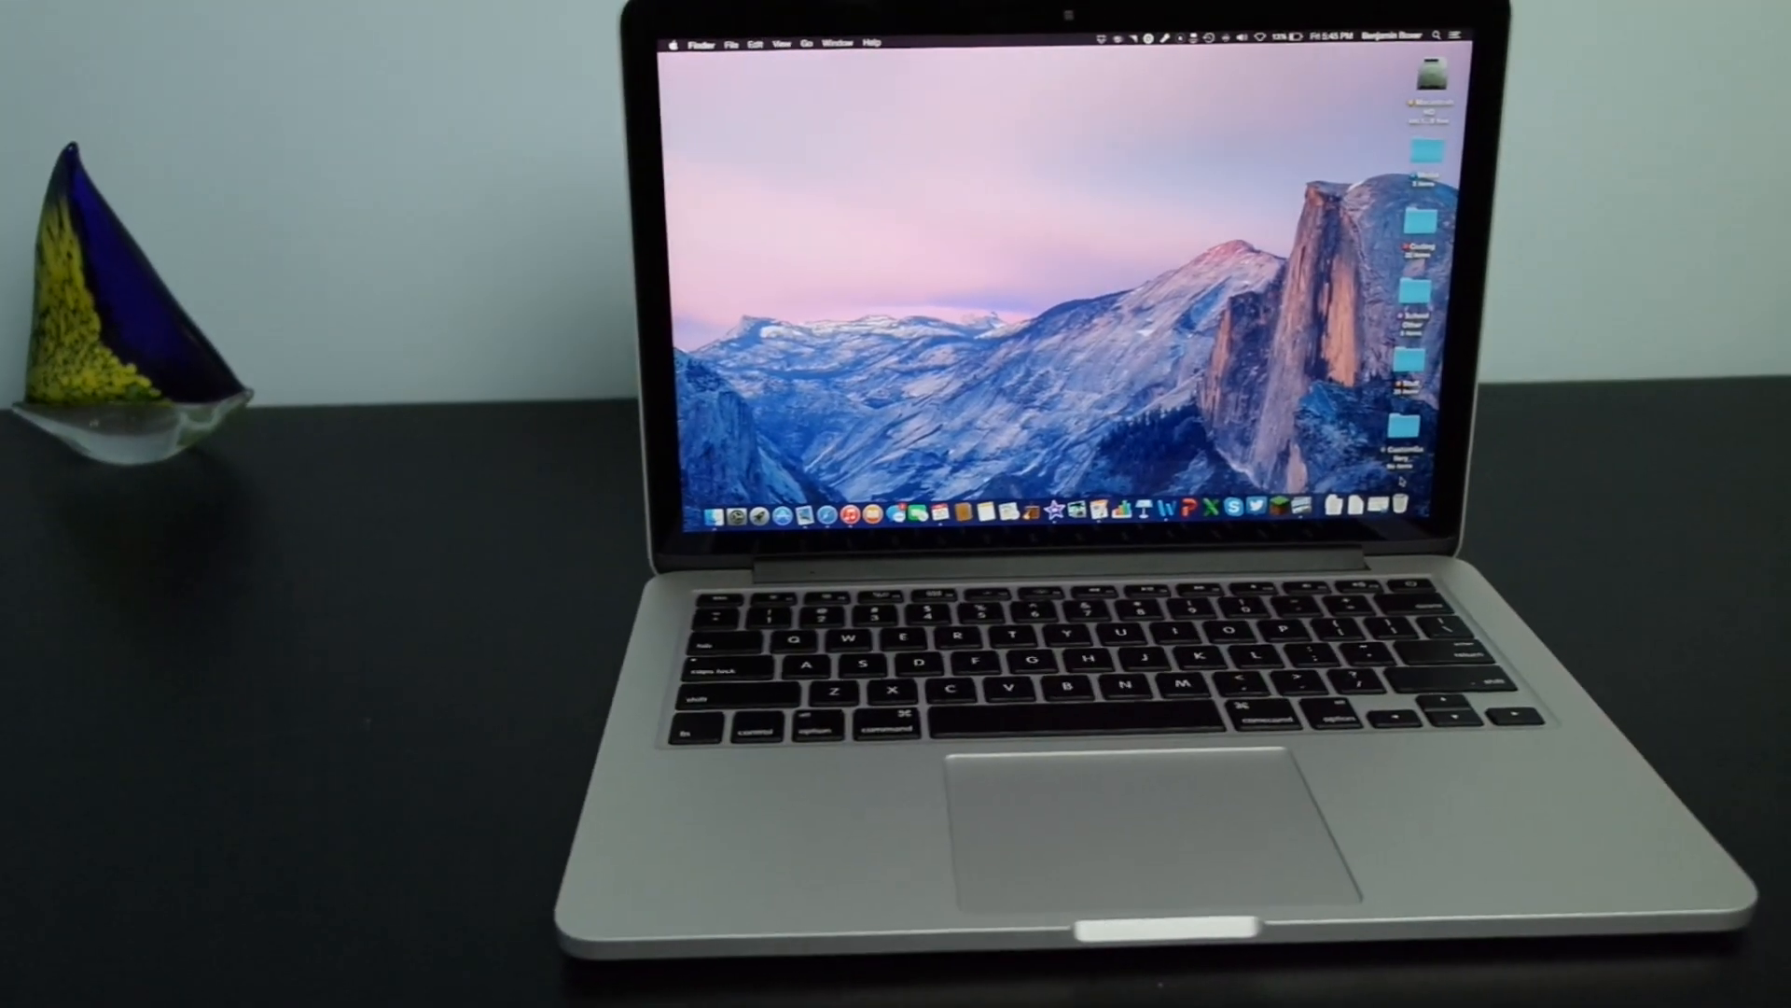